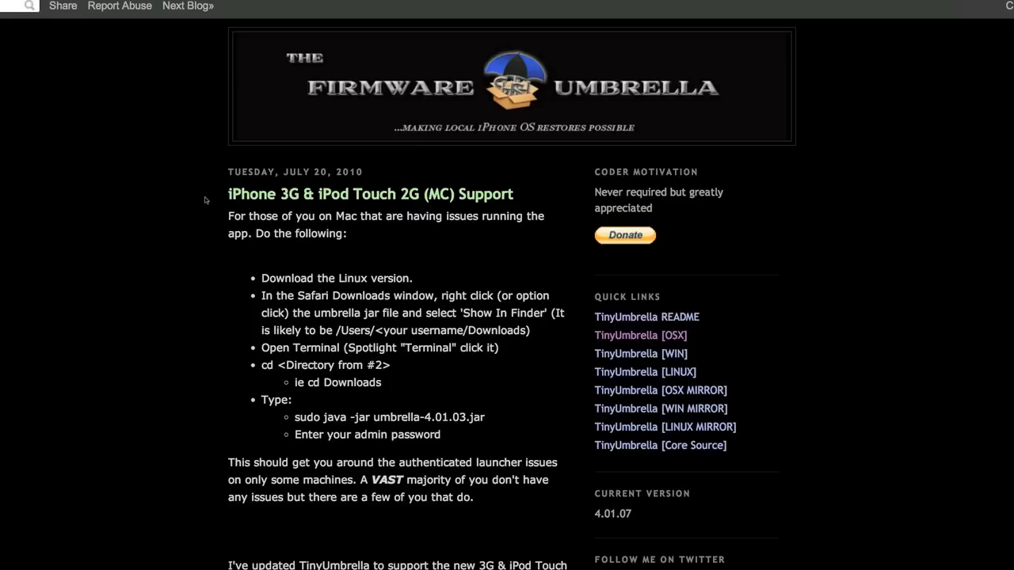
pyautogui.moveTo(413, 262)
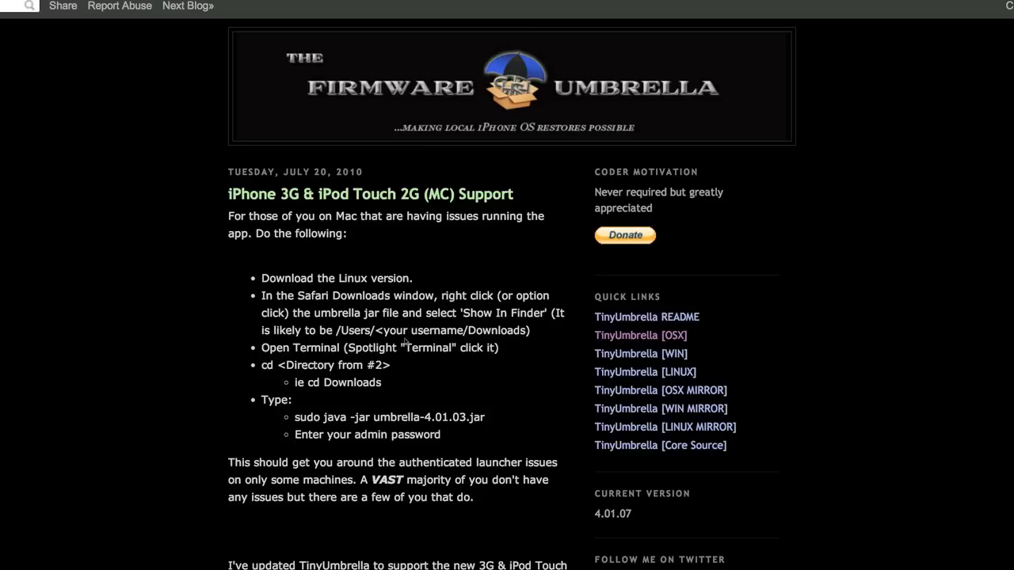
pyautogui.moveTo(507, 348)
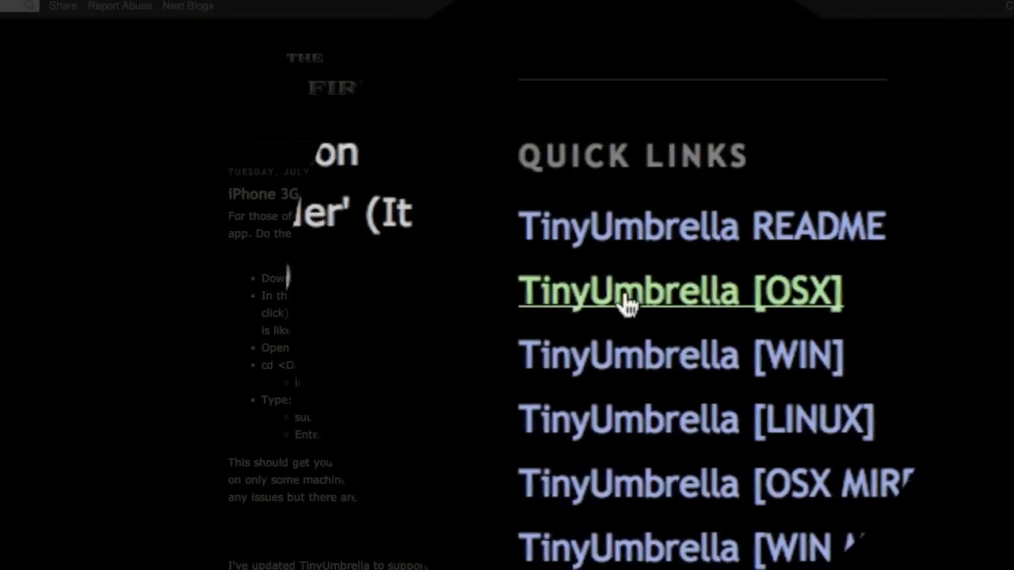
# Launch TinyUmbrella from the Umbrella icon in the Jailbreak Equipment folder
pyautogui.scroll(-3)
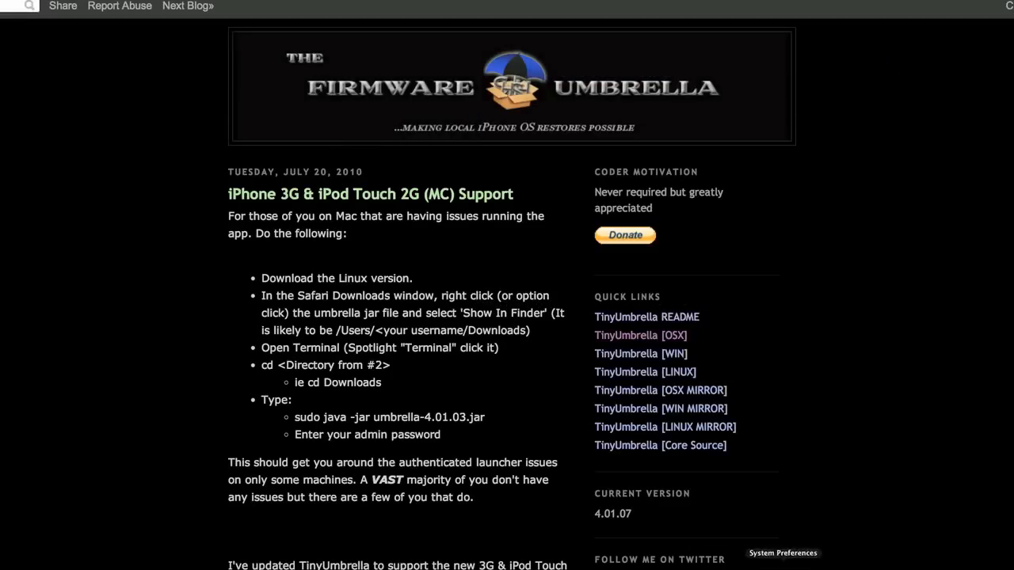
pyautogui.moveTo(780, 562)
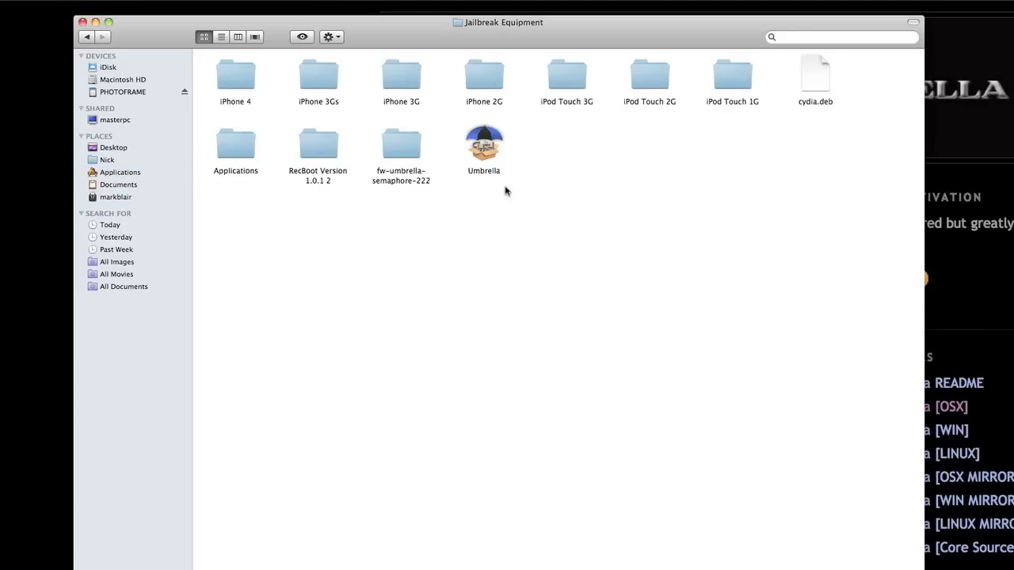
pyautogui.click(484, 147)
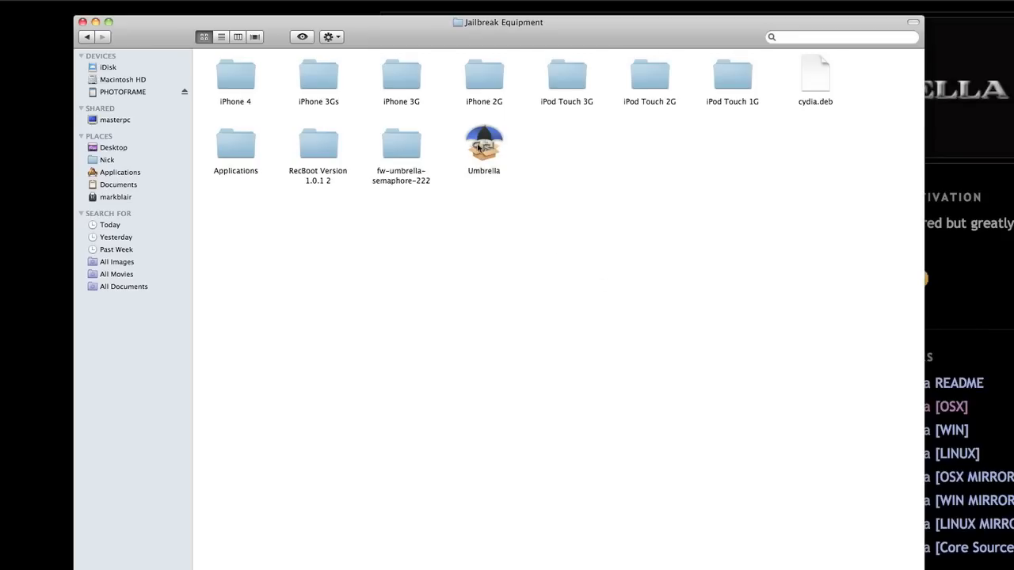
pyautogui.click(484, 146)
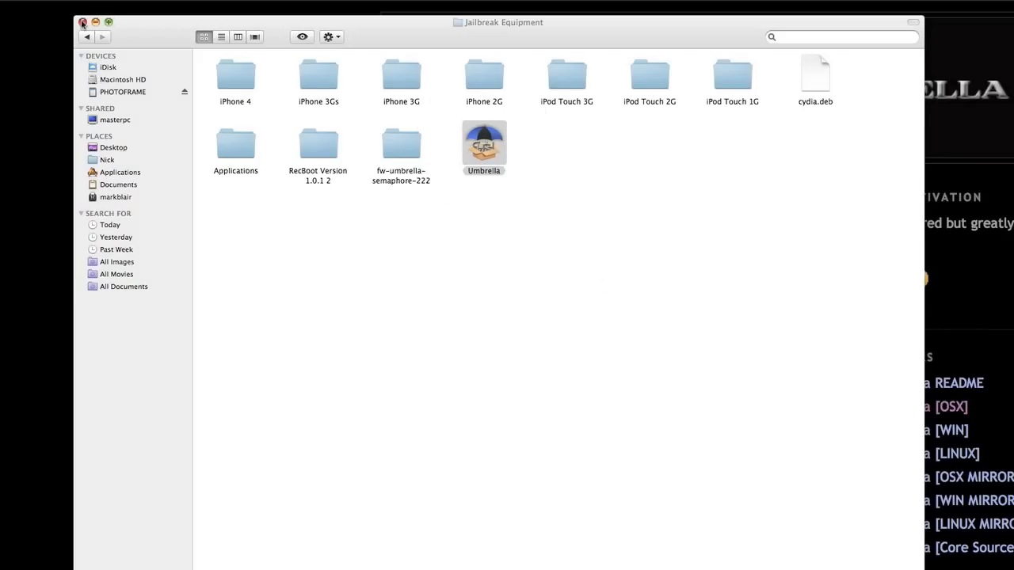
pyautogui.doubleClick(483, 143)
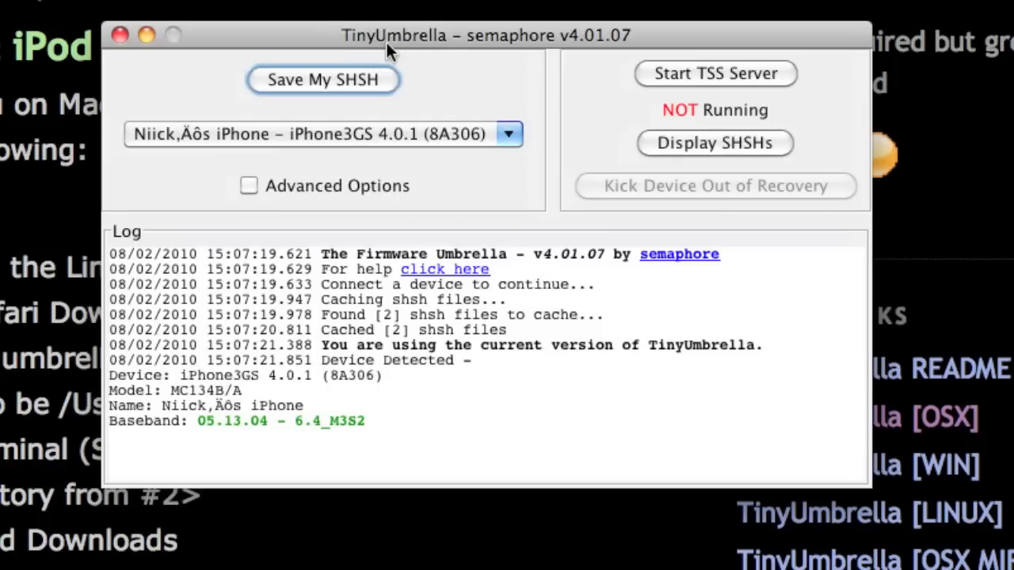
pyautogui.moveTo(455, 95)
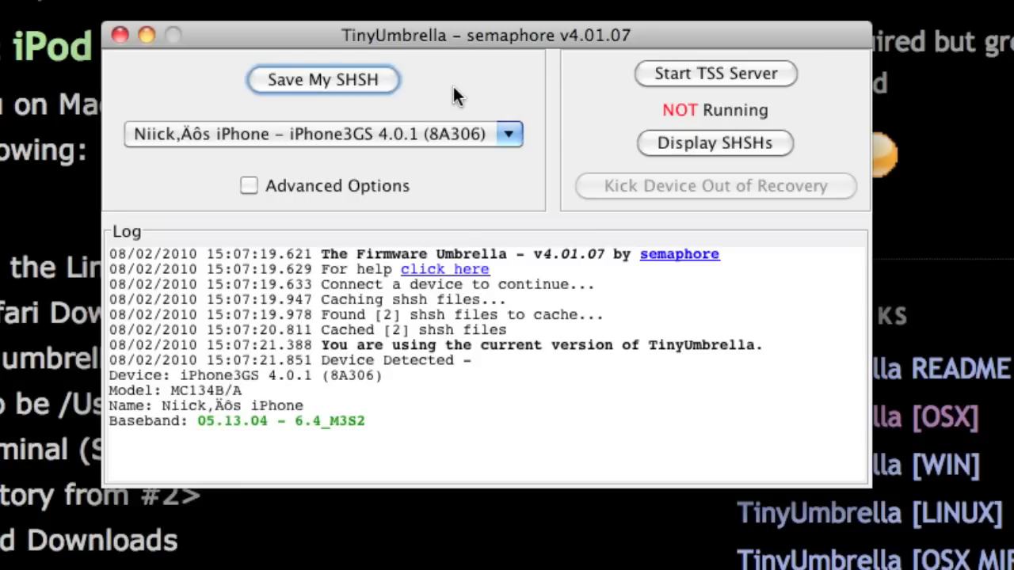
pyautogui.moveTo(442, 42)
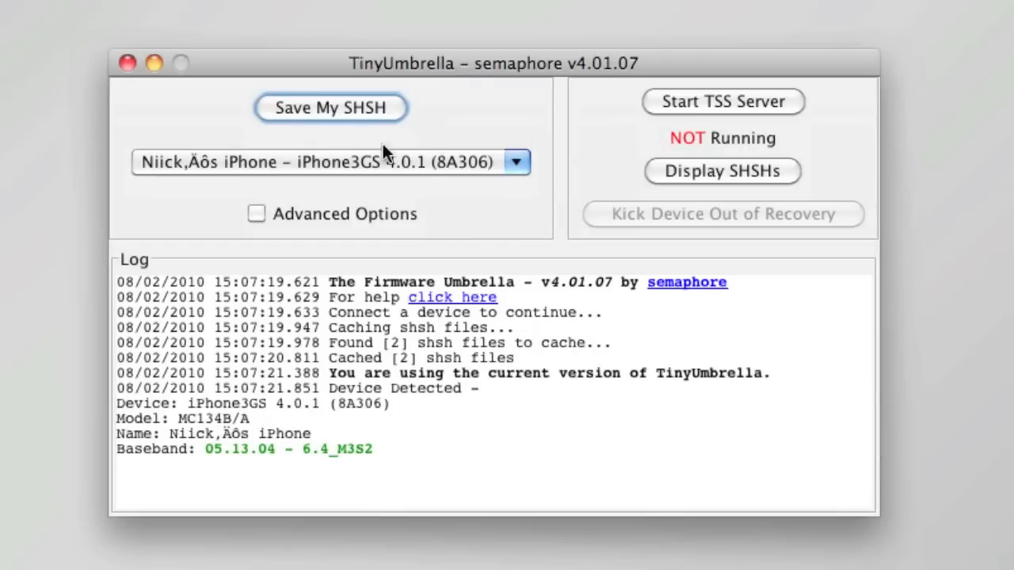
pyautogui.moveTo(452, 309)
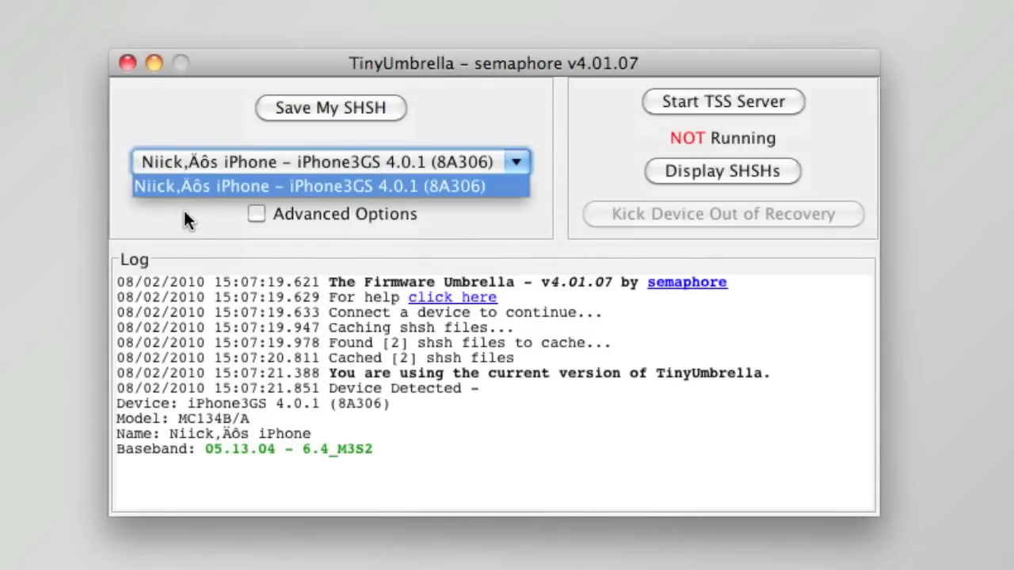
pyautogui.click(317, 186)
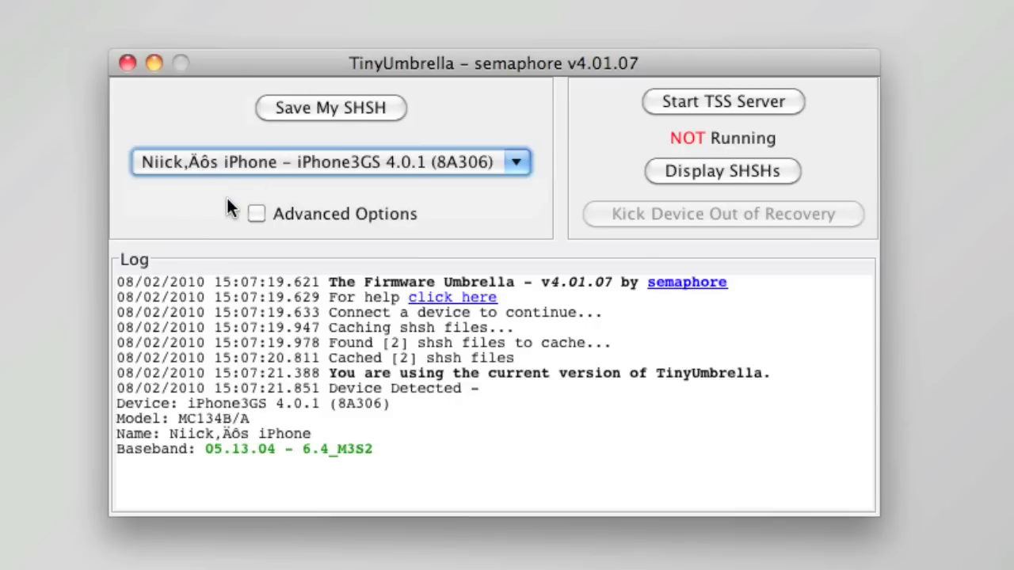
pyautogui.moveTo(384, 206)
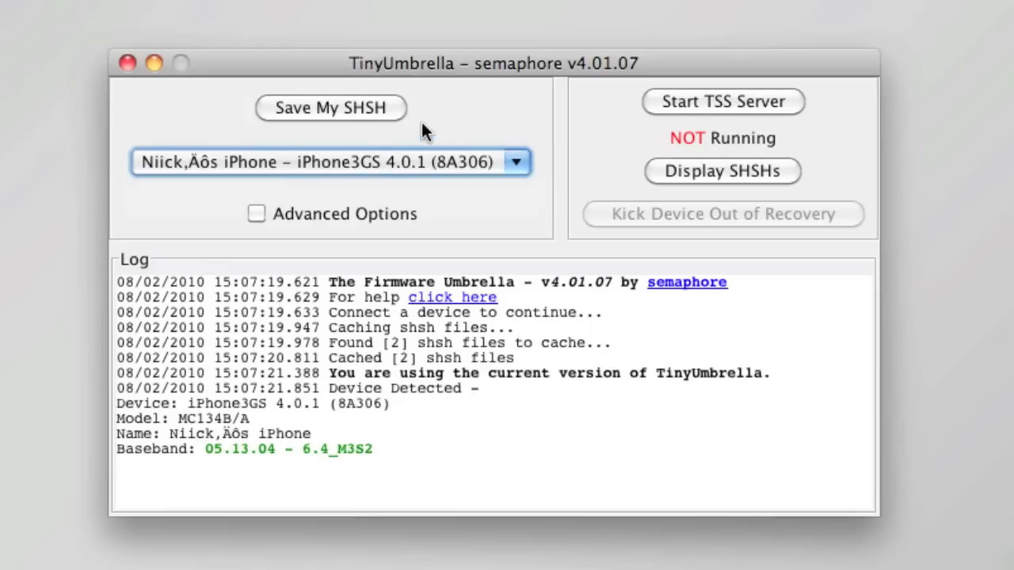
pyautogui.moveTo(361, 133)
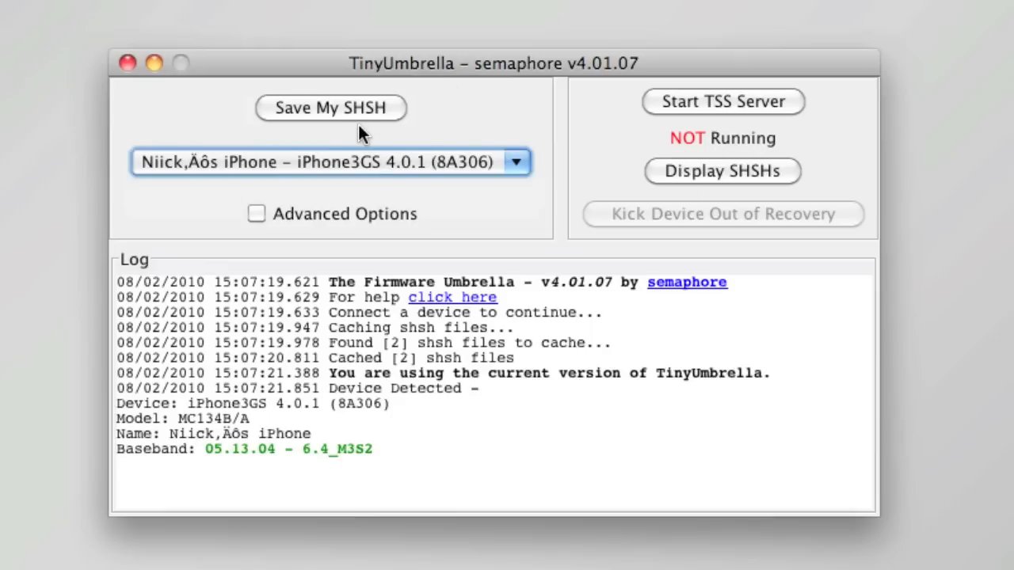
pyautogui.moveTo(332, 123)
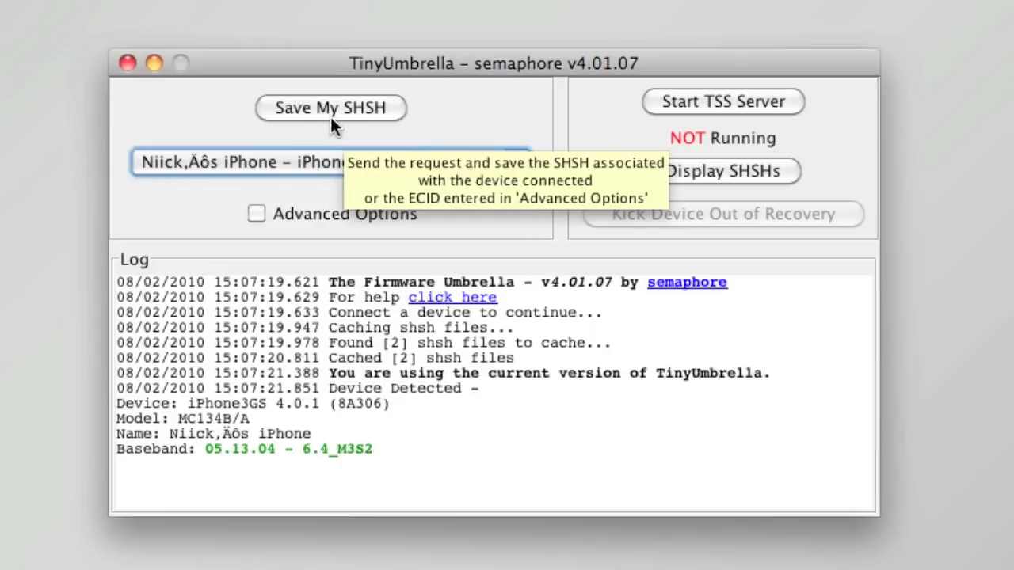
# Request the iPhone 3GS 4.0.1 SHSH and read the log's HTTP 502 not-saved result
pyautogui.click(330, 107)
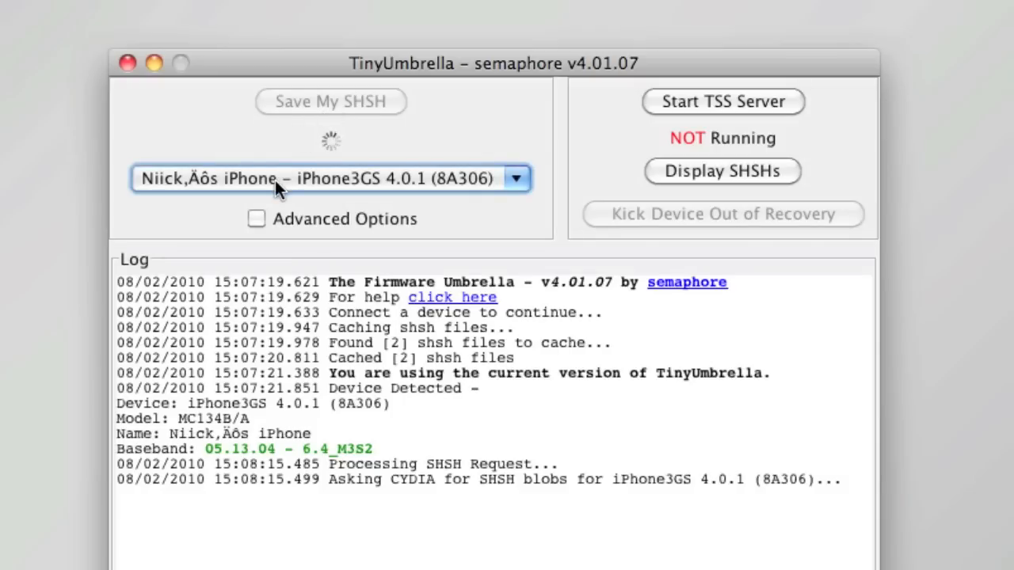
pyautogui.moveTo(443, 471)
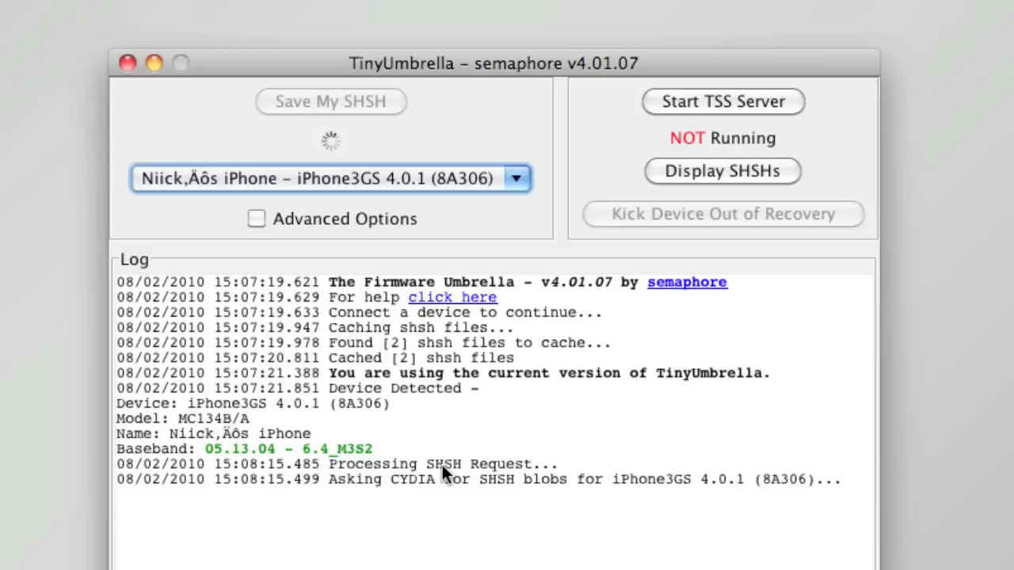
pyautogui.moveTo(566, 549)
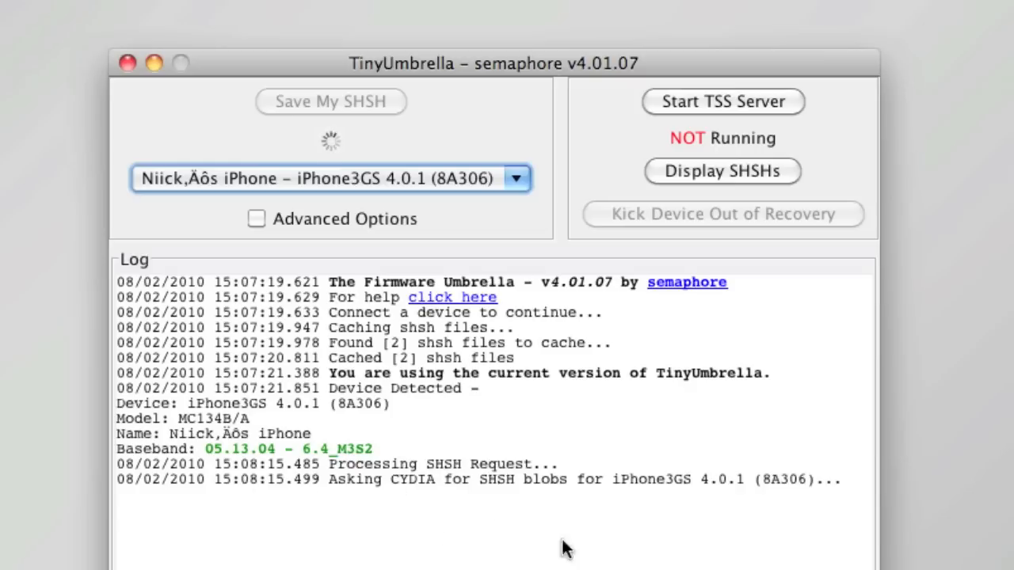
pyautogui.moveTo(299, 305)
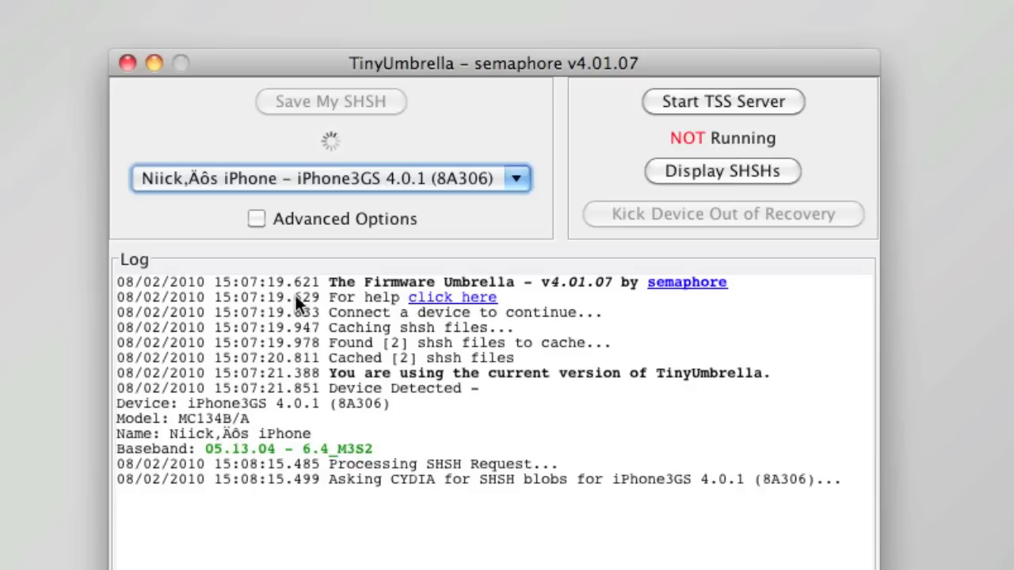
pyautogui.moveTo(568, 562)
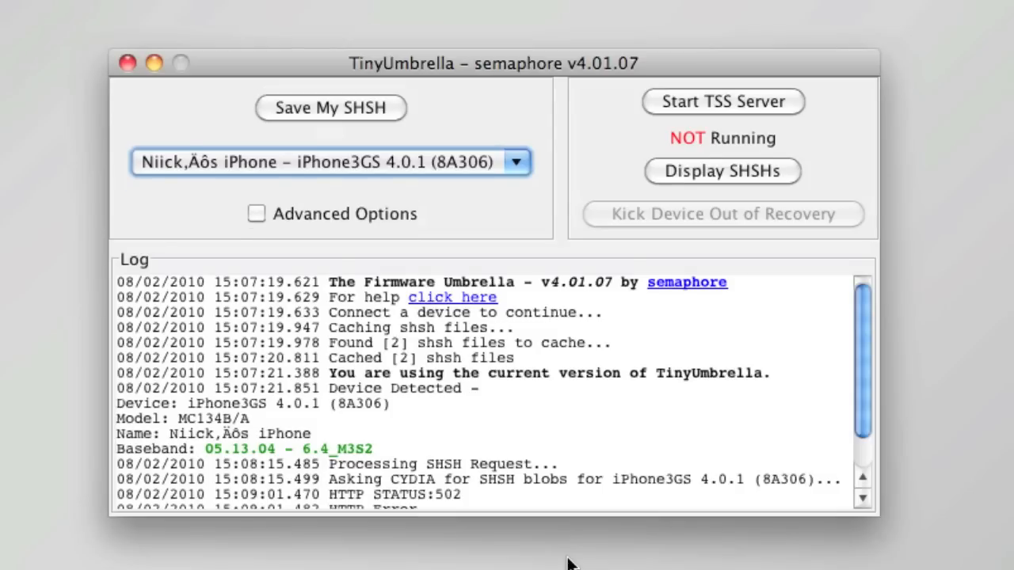
pyautogui.scroll(-3)
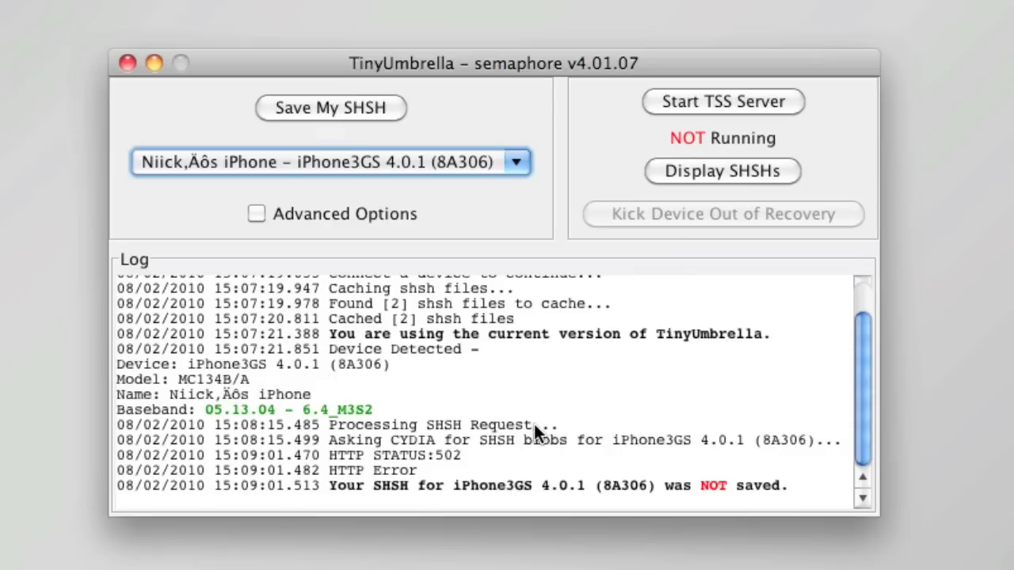
# Retry the iPhone 3GS 4.0.1 SHSH request with Save My SHSH
pyautogui.click(330, 108)
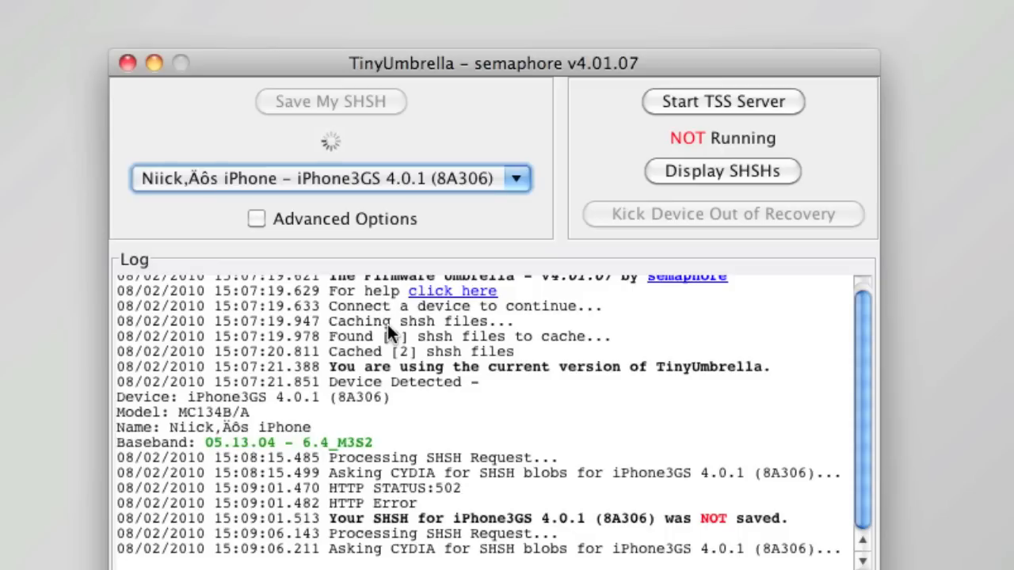
pyautogui.moveTo(332, 521)
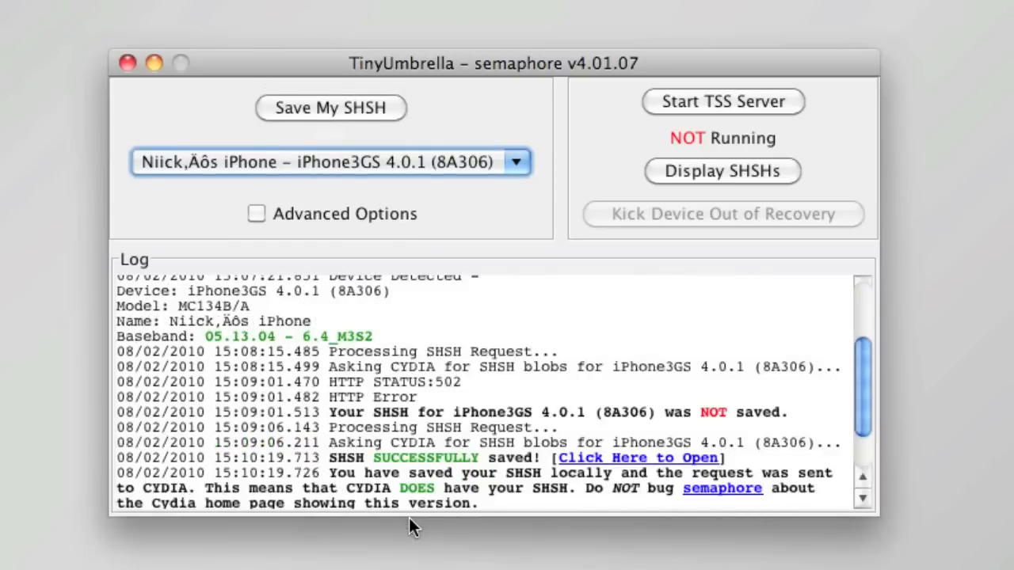
pyautogui.moveTo(441, 444)
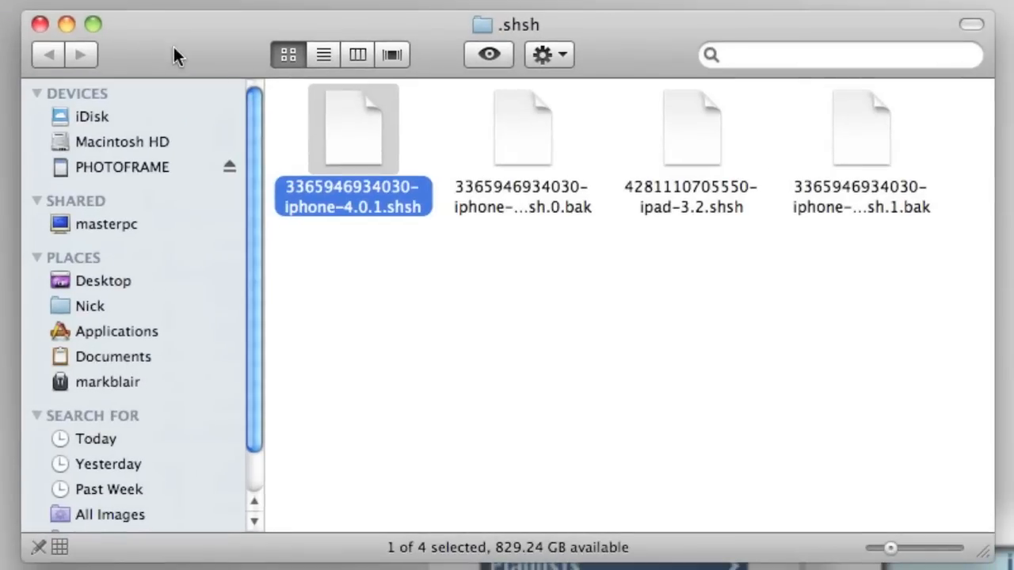
pyautogui.press('cmd+a')
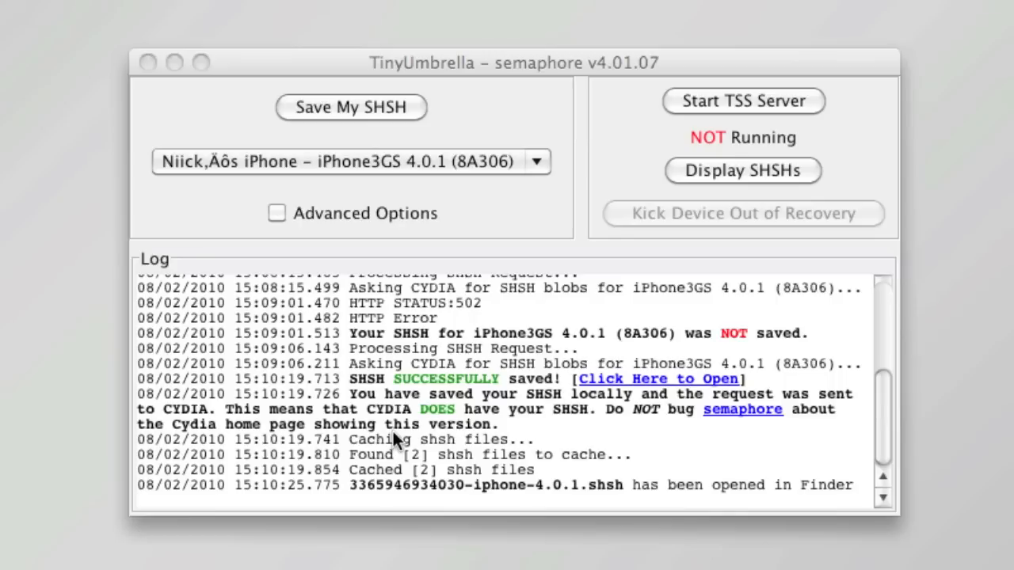
pyautogui.moveTo(633, 426)
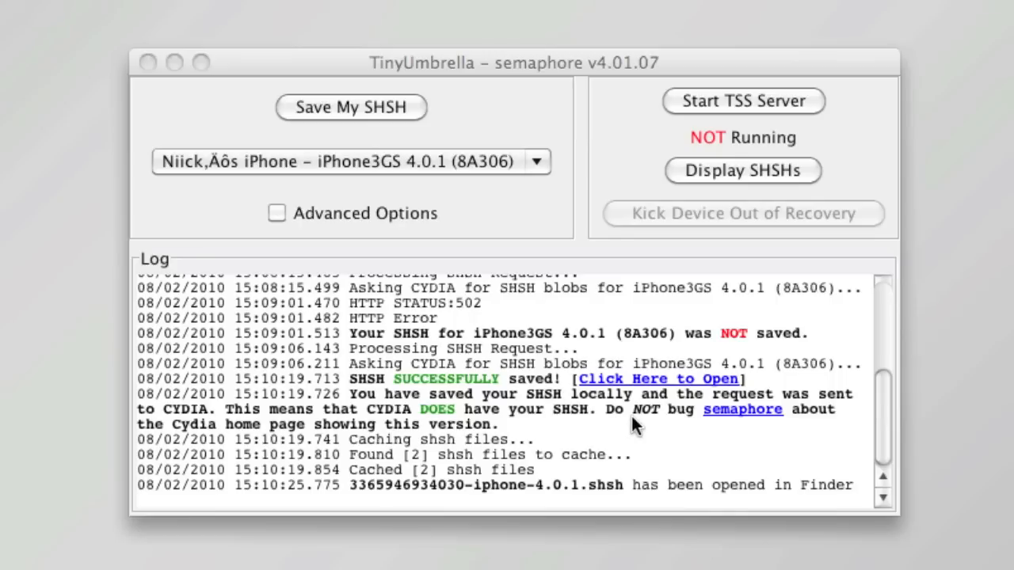
pyautogui.moveTo(732, 428)
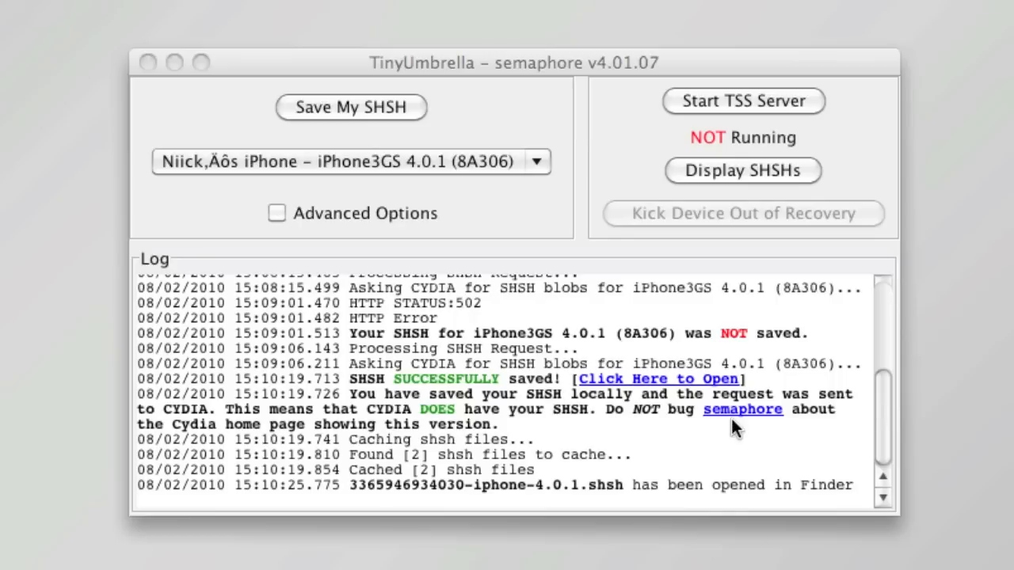
pyautogui.moveTo(758, 436)
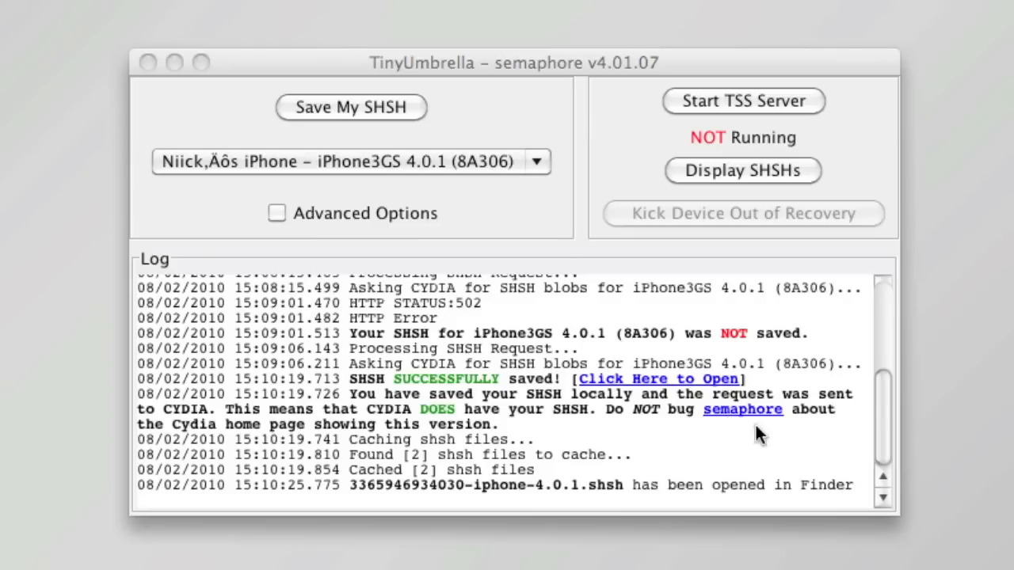
pyautogui.moveTo(277, 452)
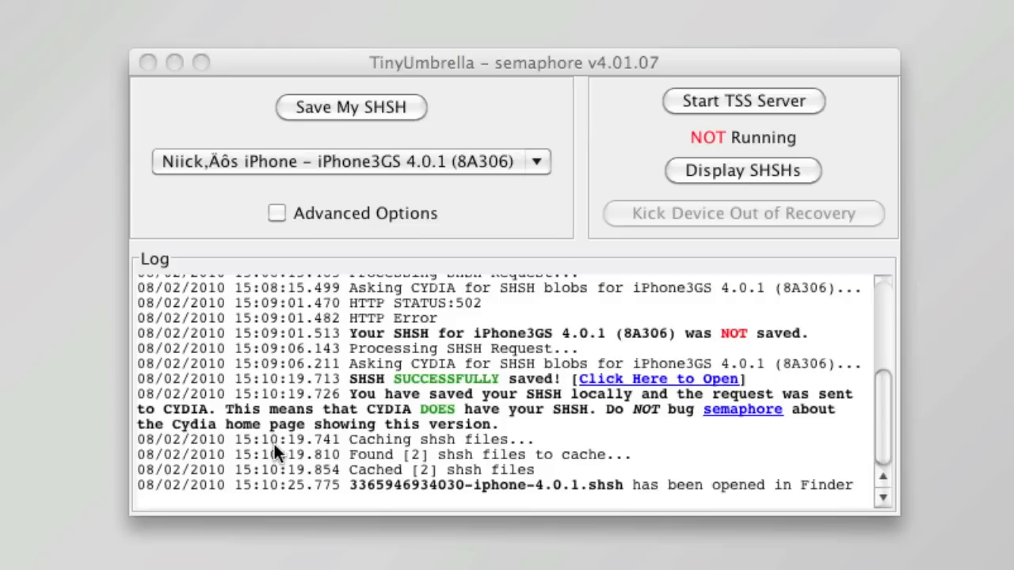
pyautogui.moveTo(353, 451)
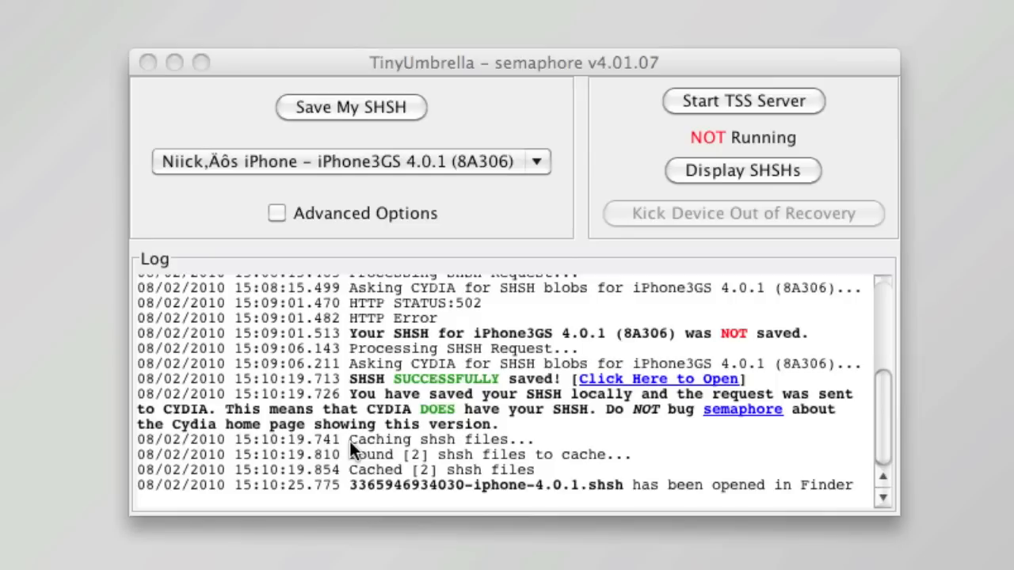